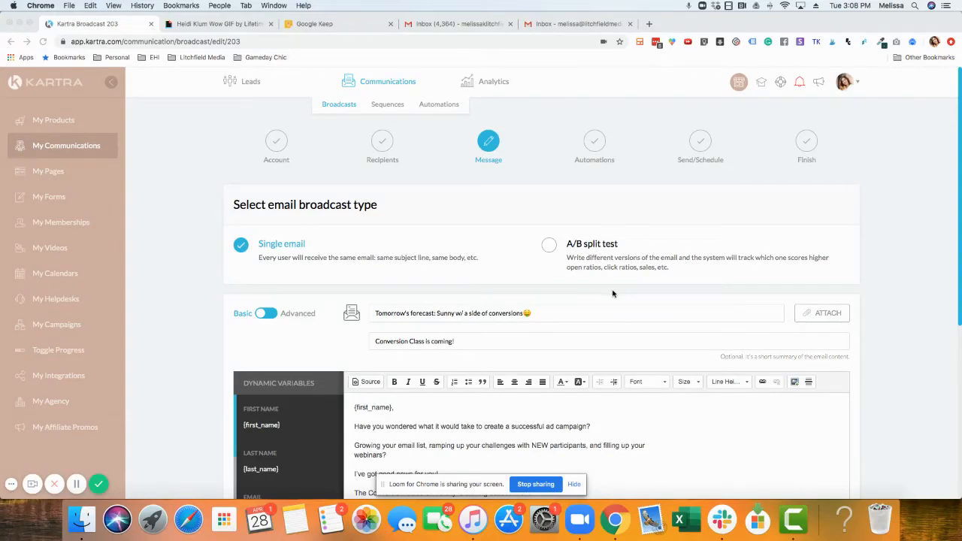
pyautogui.moveTo(601, 297)
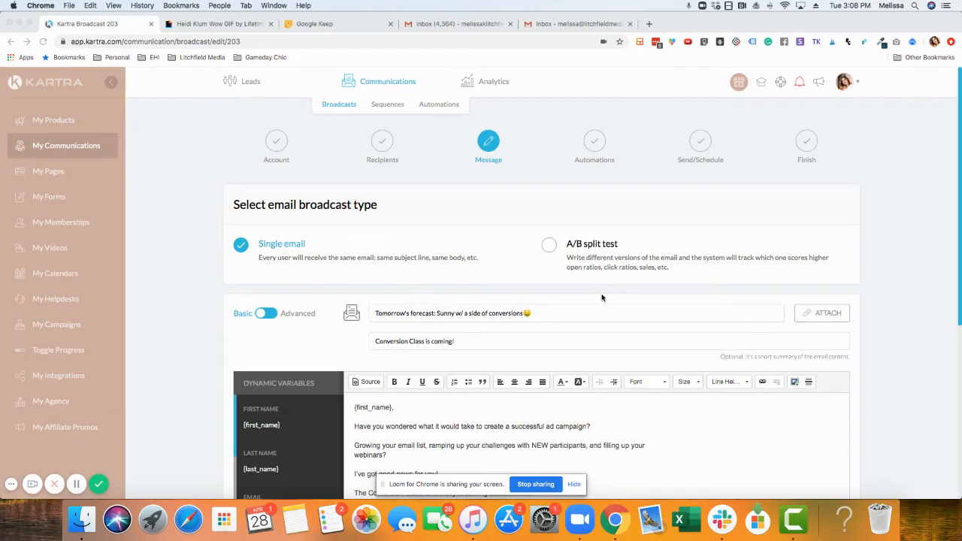
# - Review the Kartra test invitation email and its You're Invited GIF in Gmail, then return to the broadcast
pyautogui.scroll(-3)
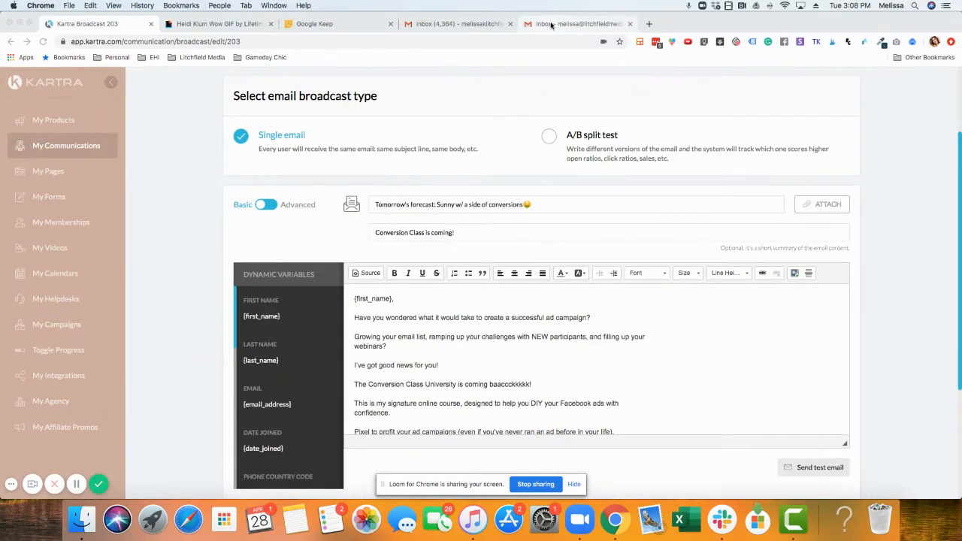
pyautogui.click(579, 24)
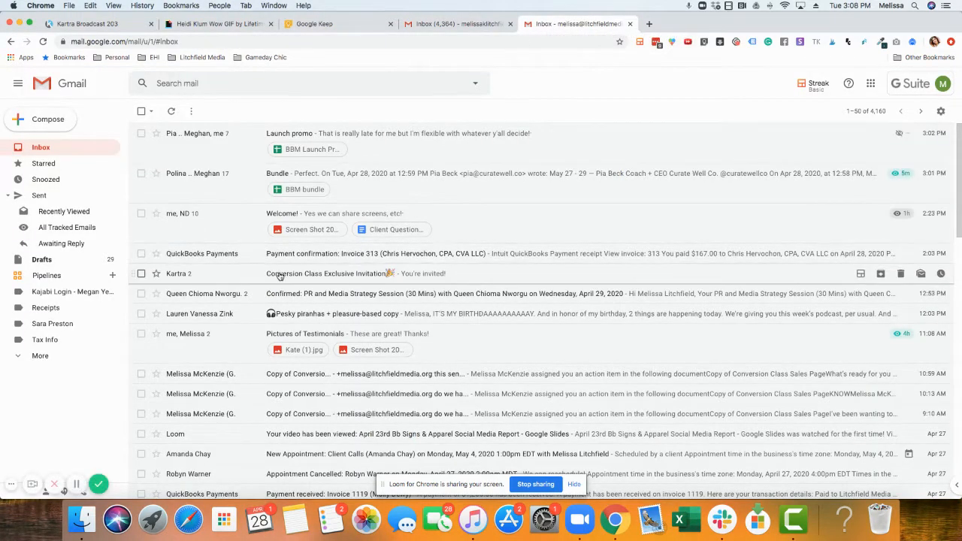
pyautogui.click(331, 273)
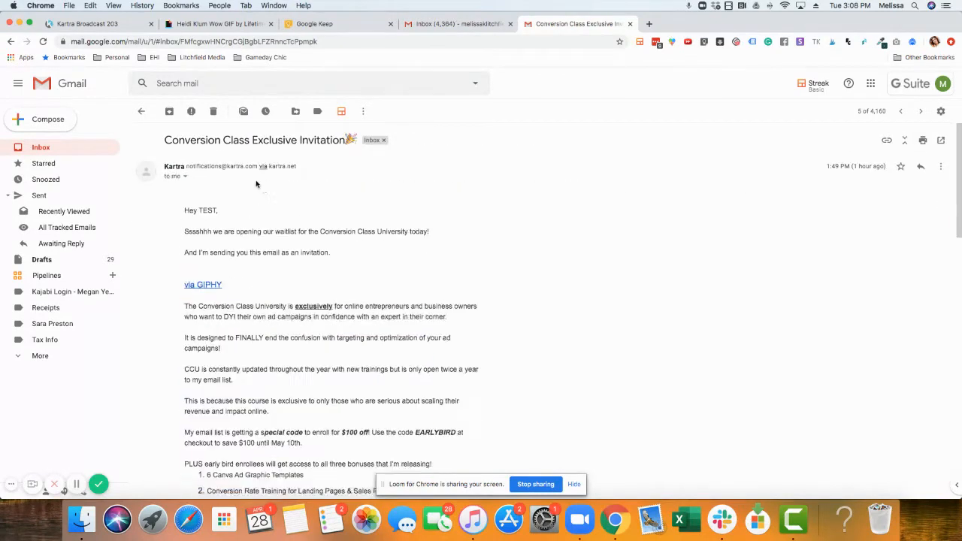
pyautogui.scroll(-3)
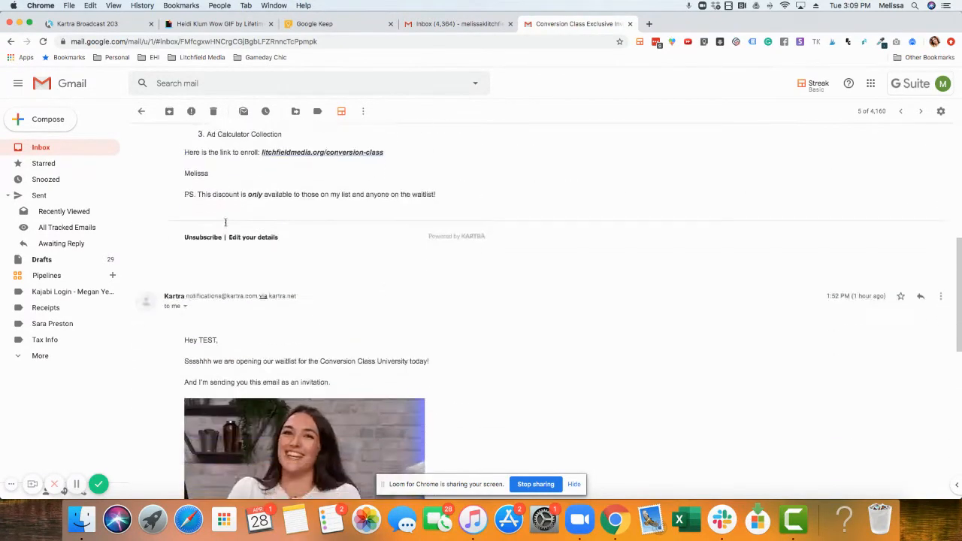
pyautogui.scroll(-3)
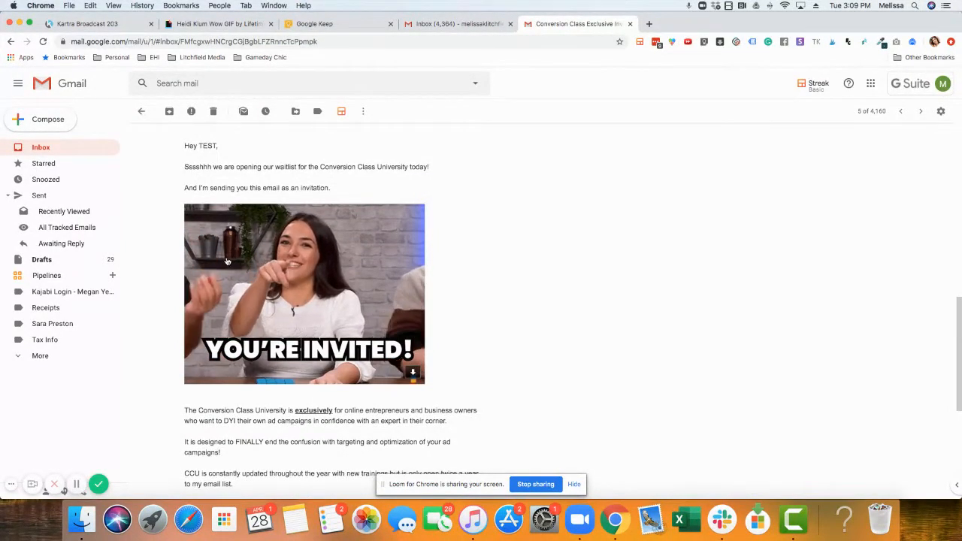
pyautogui.click(88, 24)
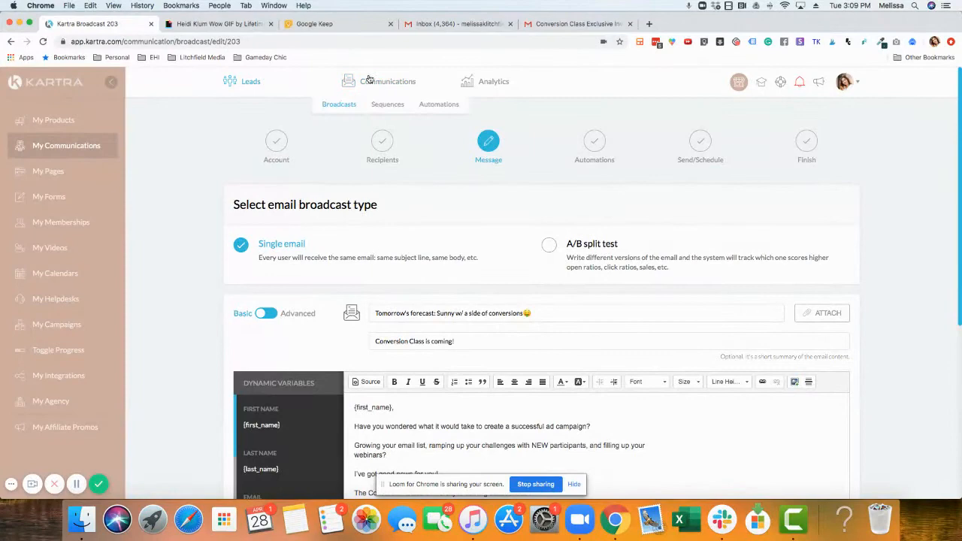
pyautogui.scroll(-3)
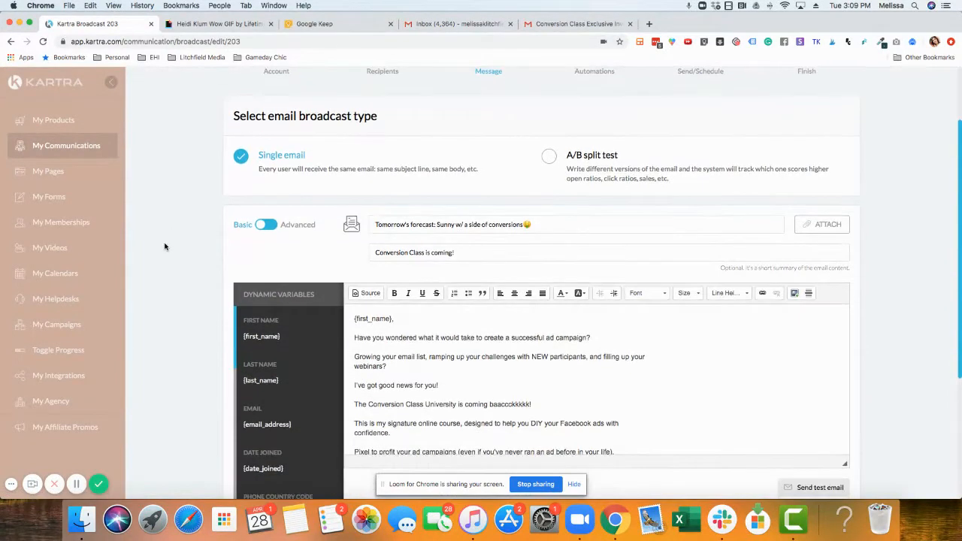
pyautogui.scroll(-3)
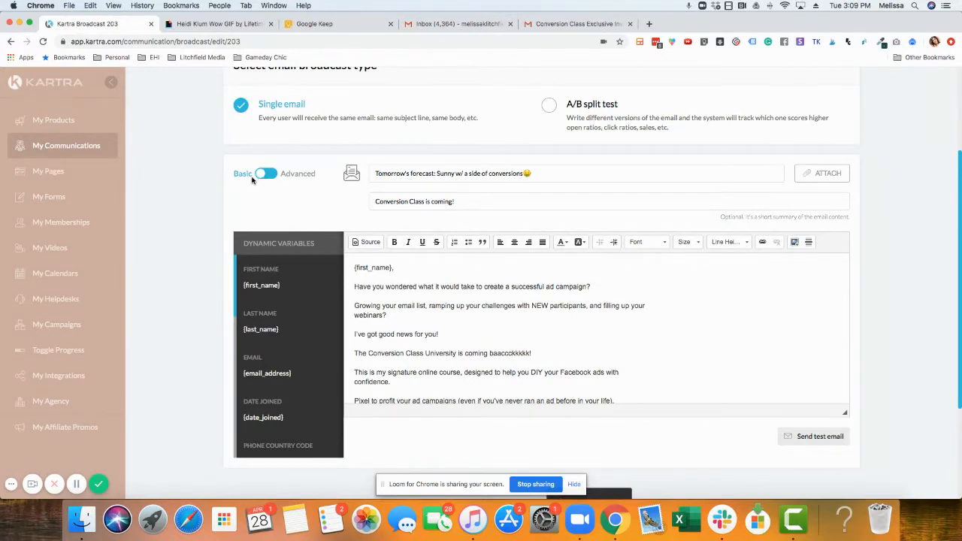
pyautogui.click(267, 175)
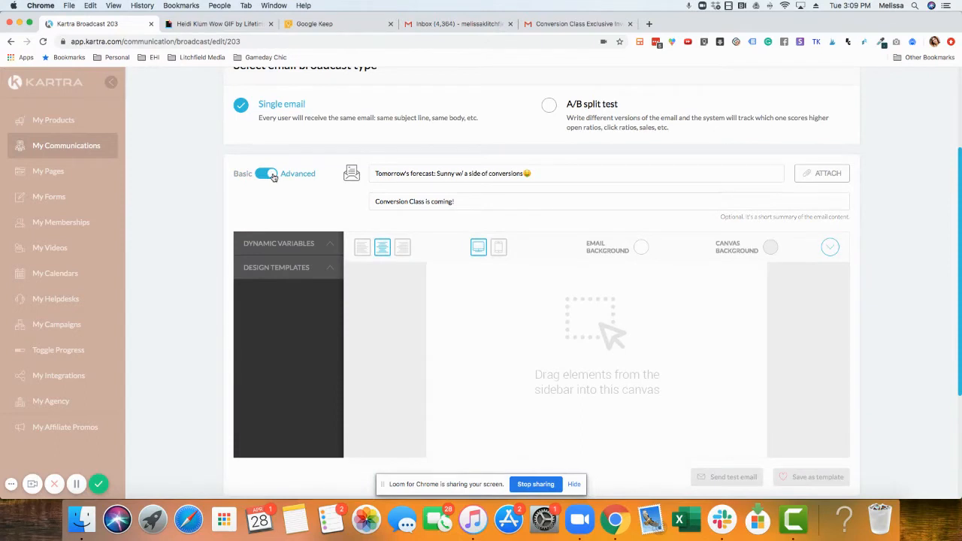
pyautogui.click(267, 174)
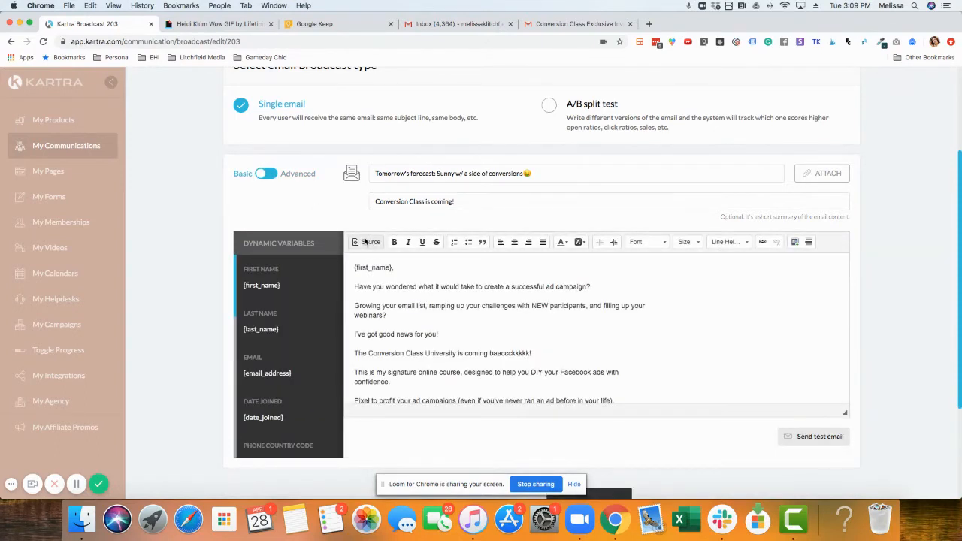
pyautogui.moveTo(366, 240)
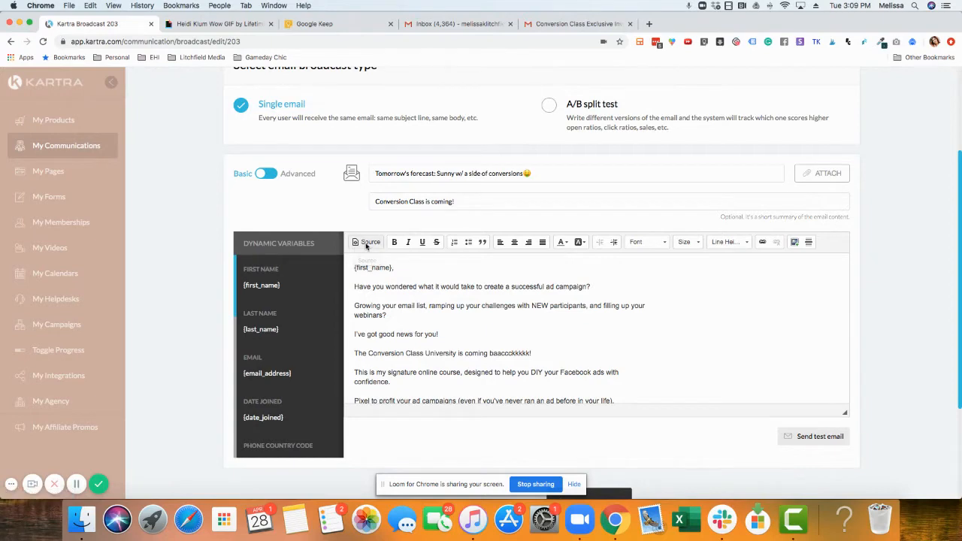
pyautogui.moveTo(369, 240)
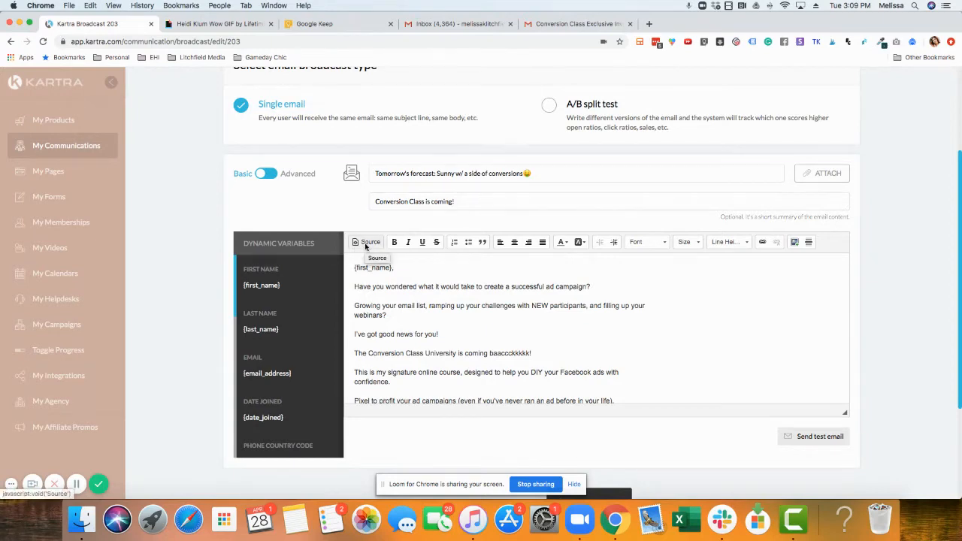
# - Toggle the broadcast editor into Source mode so the email body shows as raw HTML
pyautogui.click(367, 240)
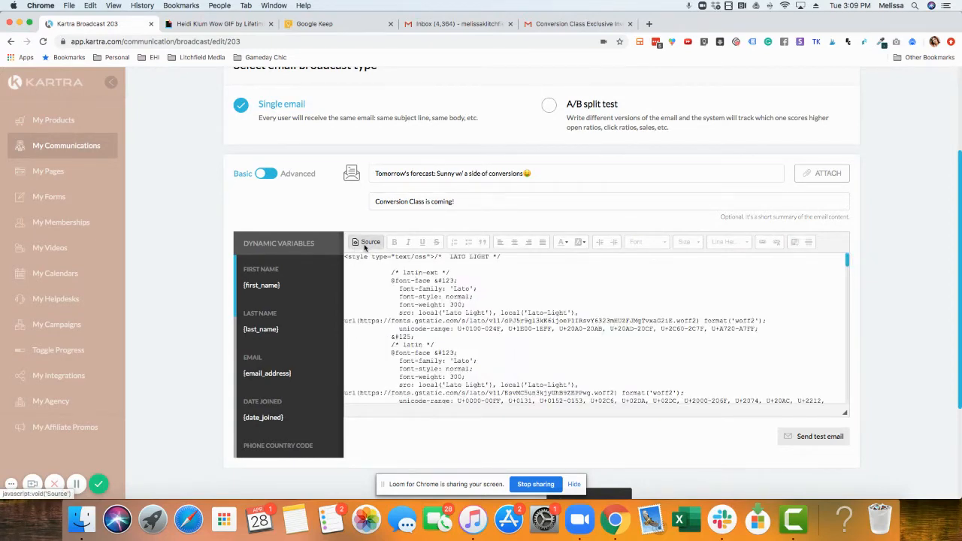
pyautogui.click(366, 240)
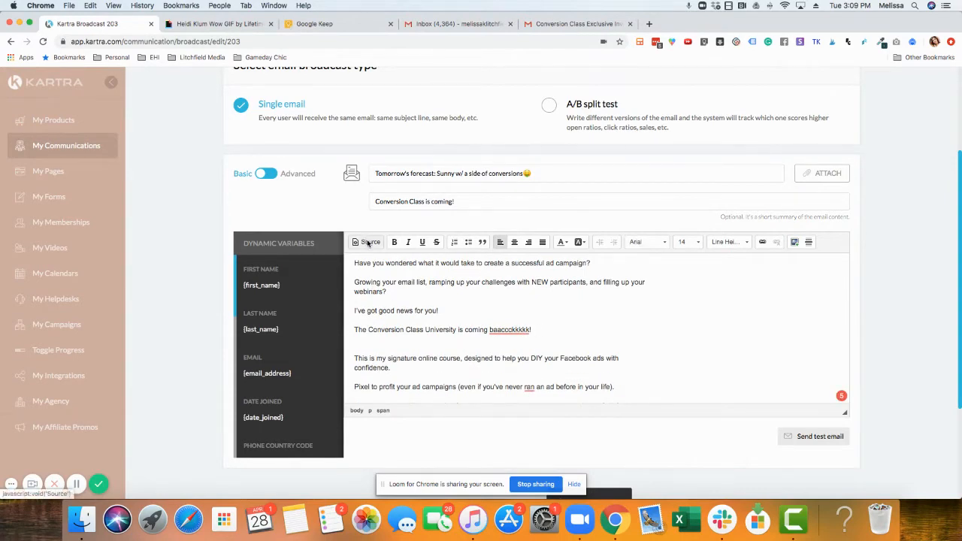
pyautogui.click(366, 240)
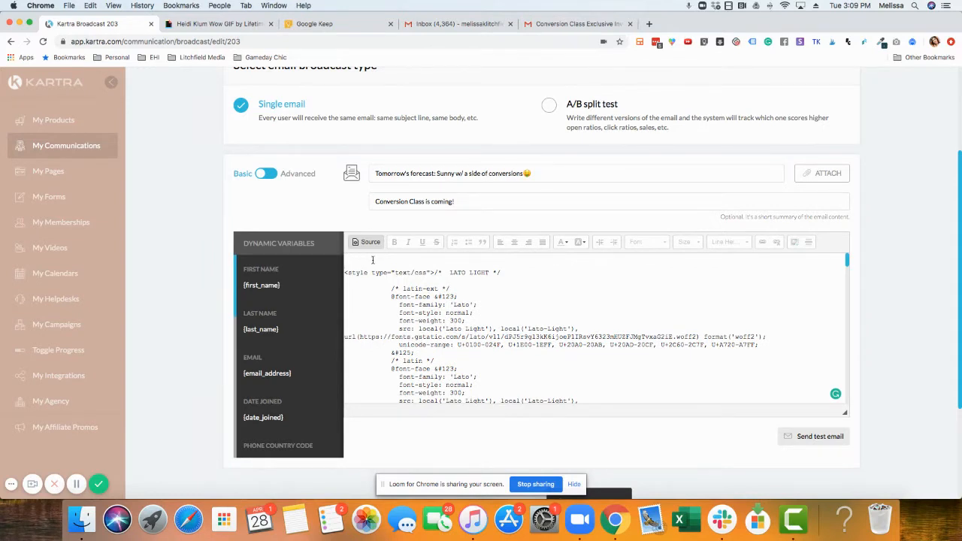
pyautogui.moveTo(328, 24)
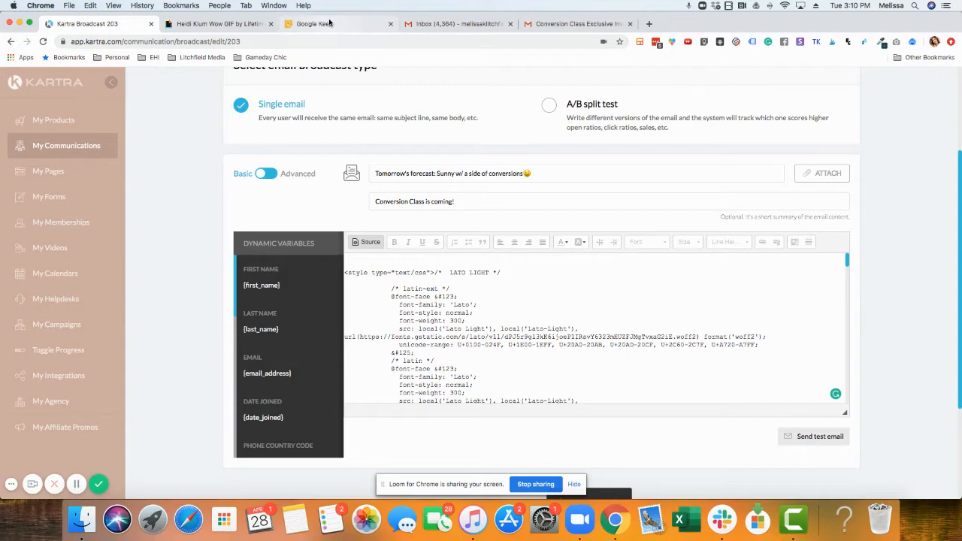
# - Open the 'GIF in Kartra' note in Google Keep and follow its giphy.com link
pyautogui.click(314, 24)
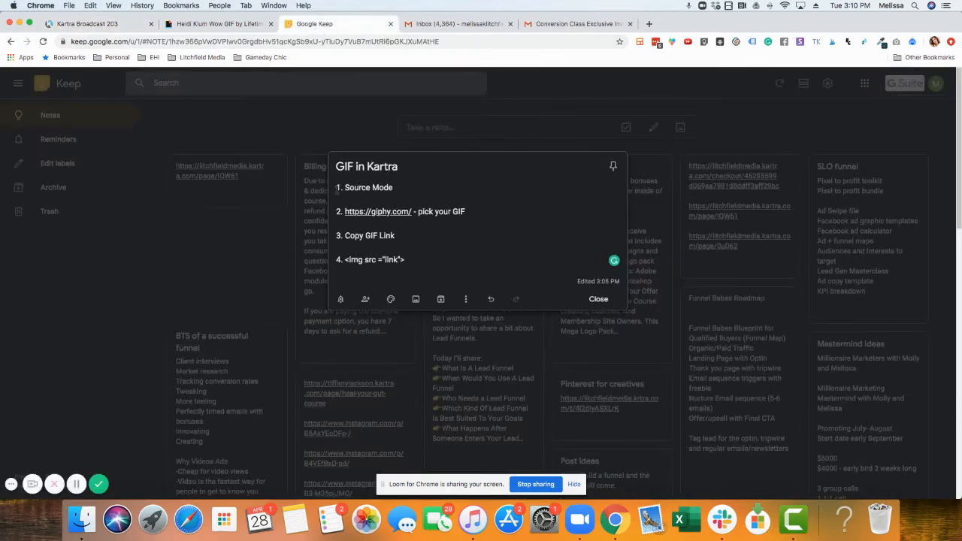
pyautogui.doubleClick(368, 186)
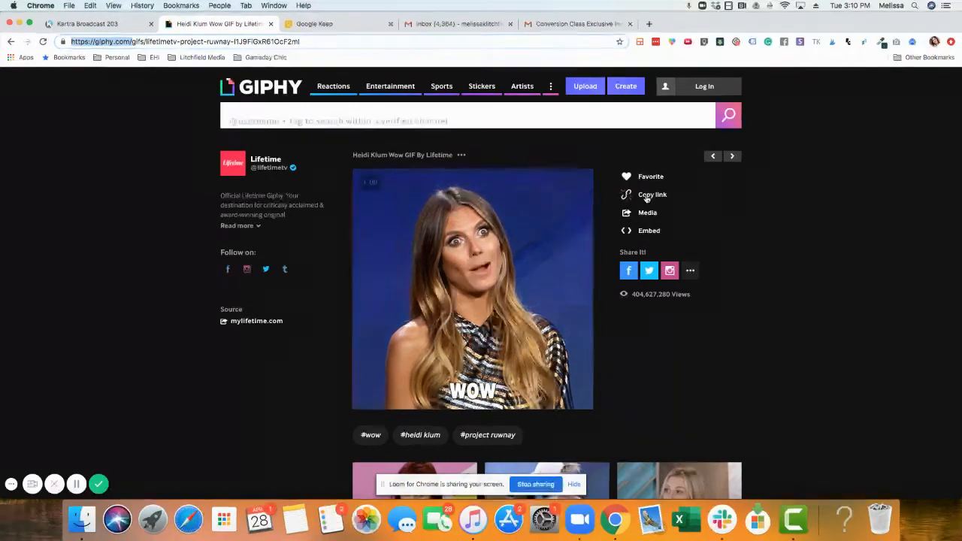
# - Copy the direct GIF Link for the Heidi Klum Wow GIF from Giphy's Links popup
pyautogui.click(652, 194)
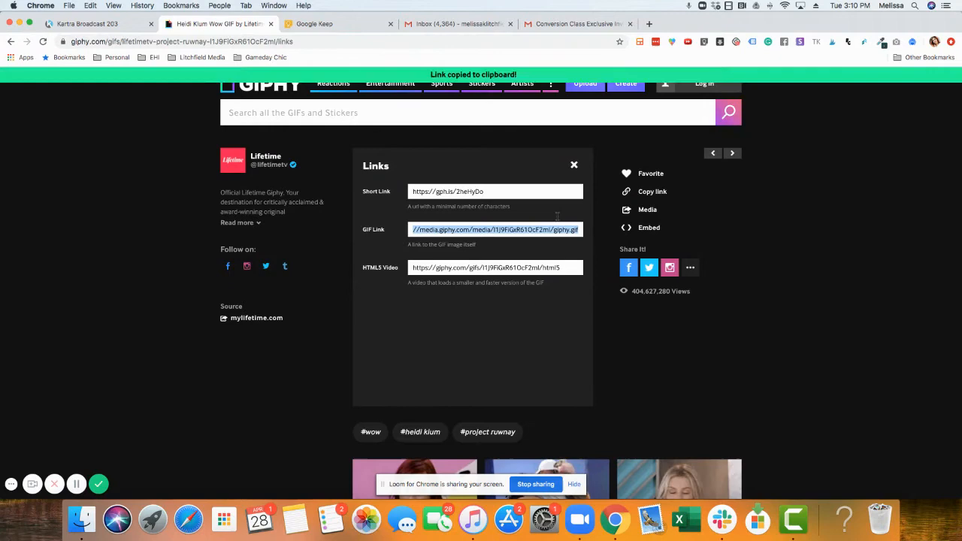
pyautogui.click(314, 24)
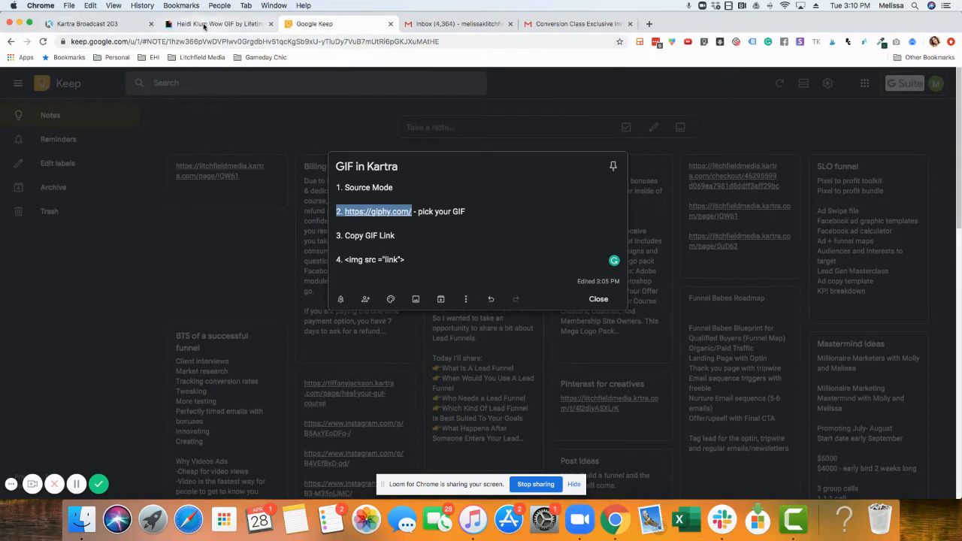
# - Place an <img src> tag with the copied Giphy GIF link at the top of the email's HTML source
pyautogui.click(98, 24)
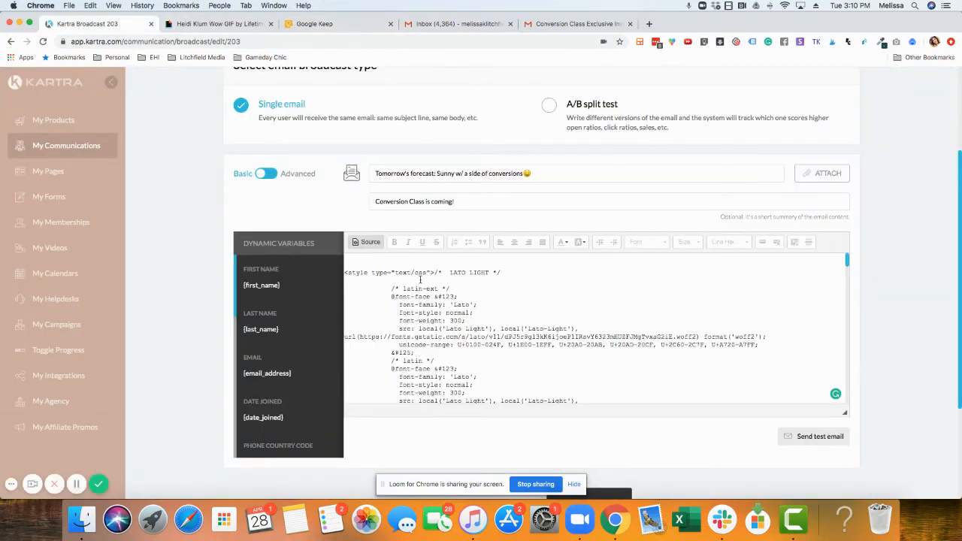
pyautogui.click(314, 24)
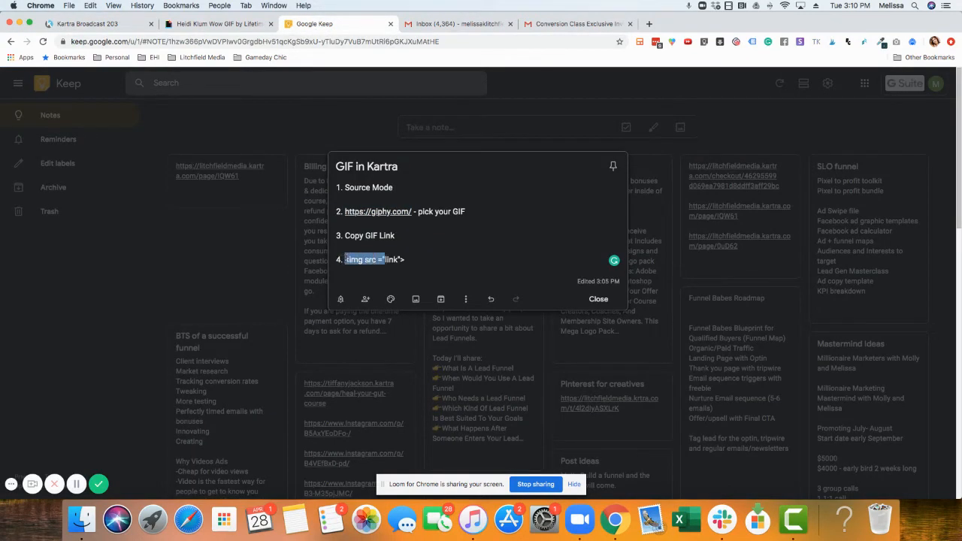
pyautogui.click(87, 24)
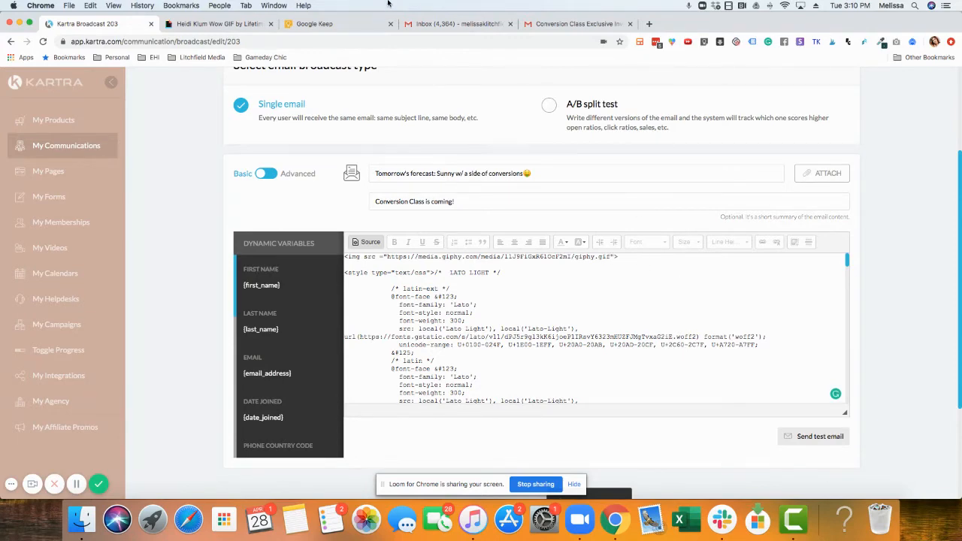
pyautogui.click(323, 24)
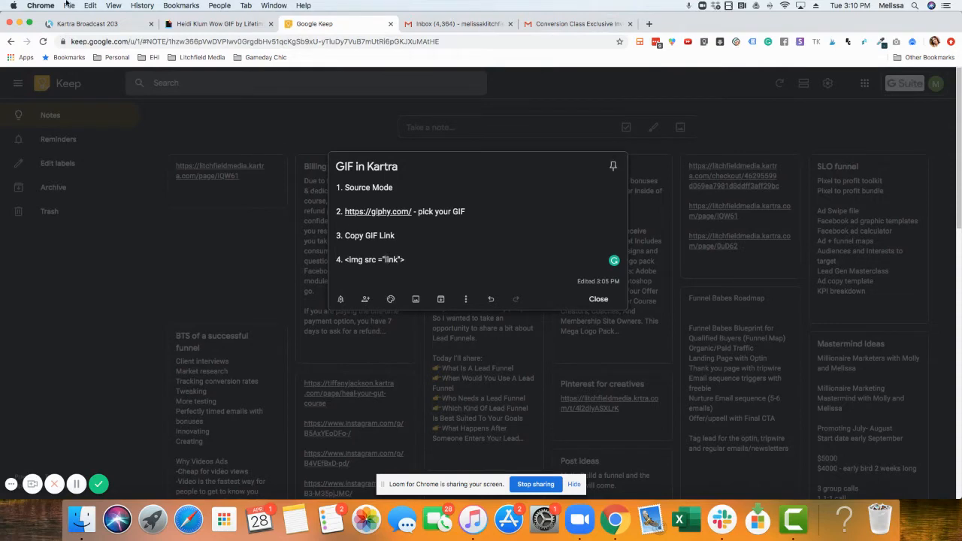
pyautogui.click(87, 24)
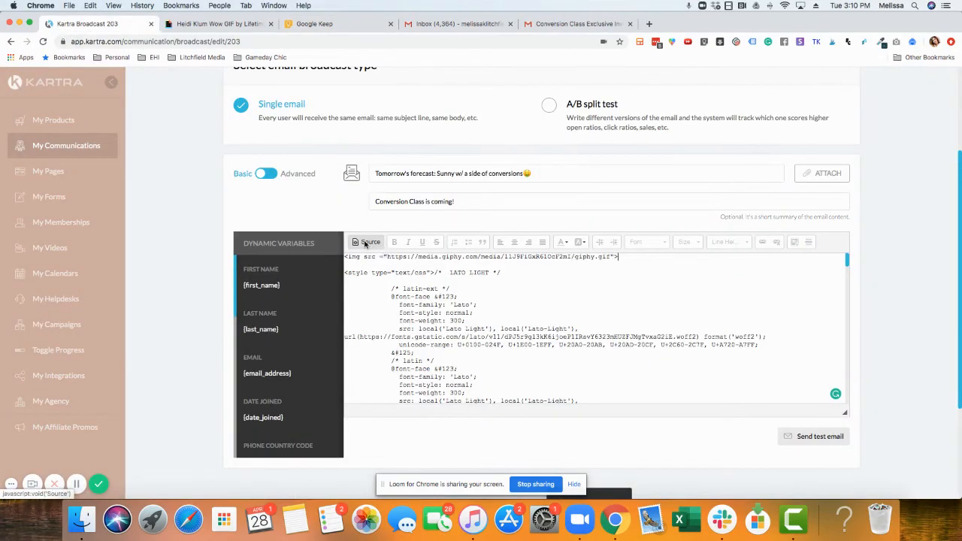
# - Leave Source mode and check that the Wow GIF renders above the invitation text
pyautogui.click(366, 240)
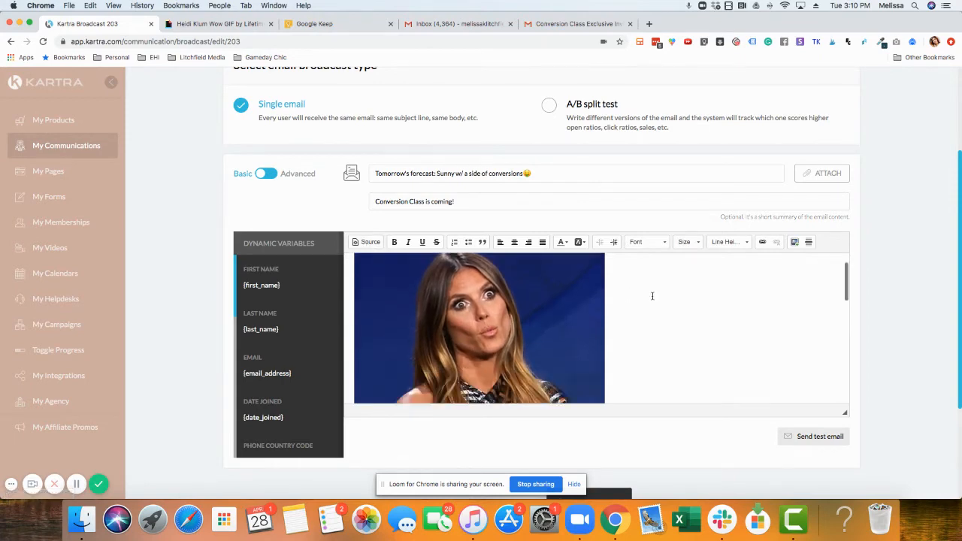
pyautogui.scroll(-3)
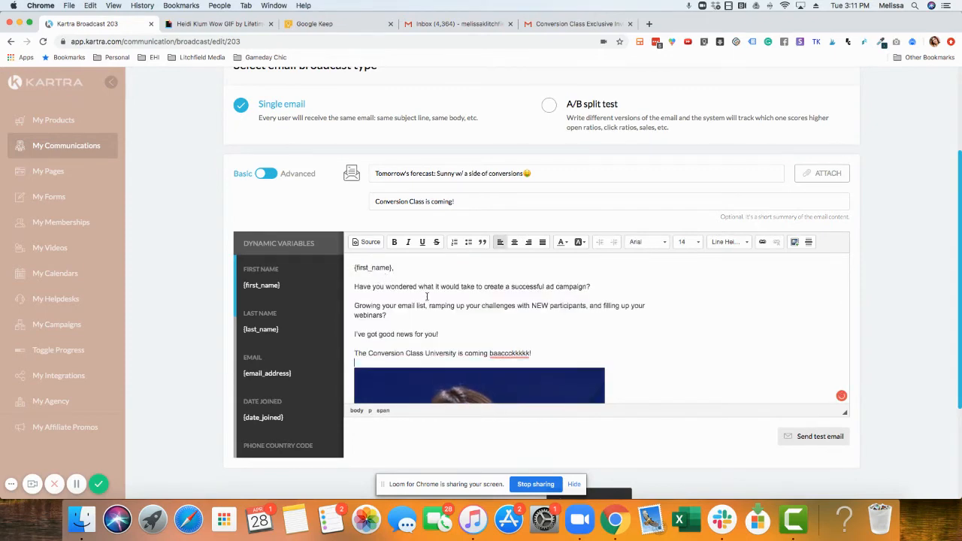
pyautogui.scroll(-3)
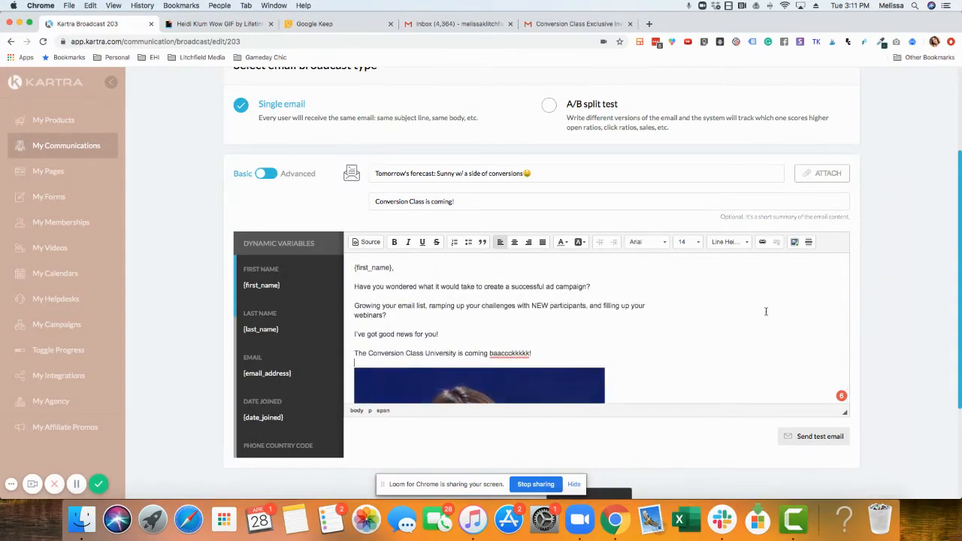
pyautogui.scroll(3)
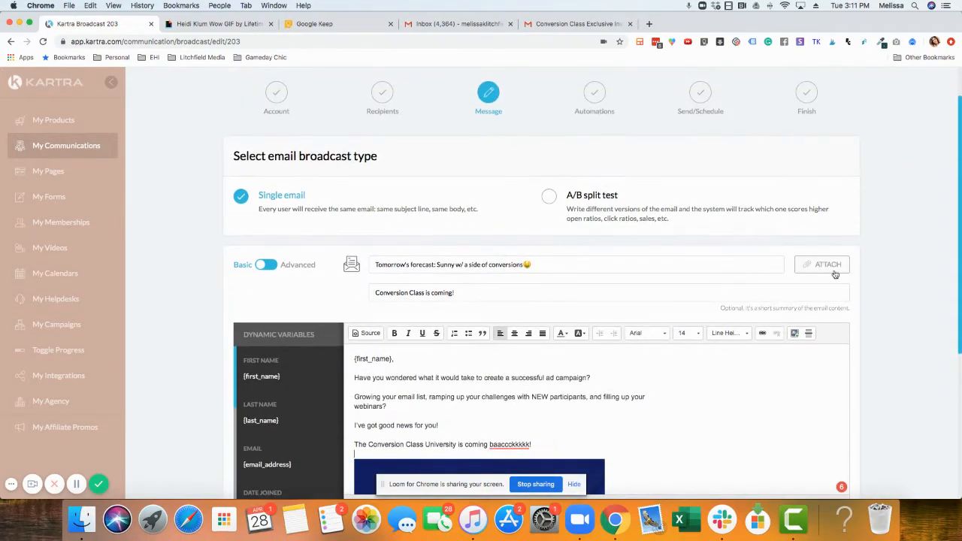
pyautogui.scroll(-3)
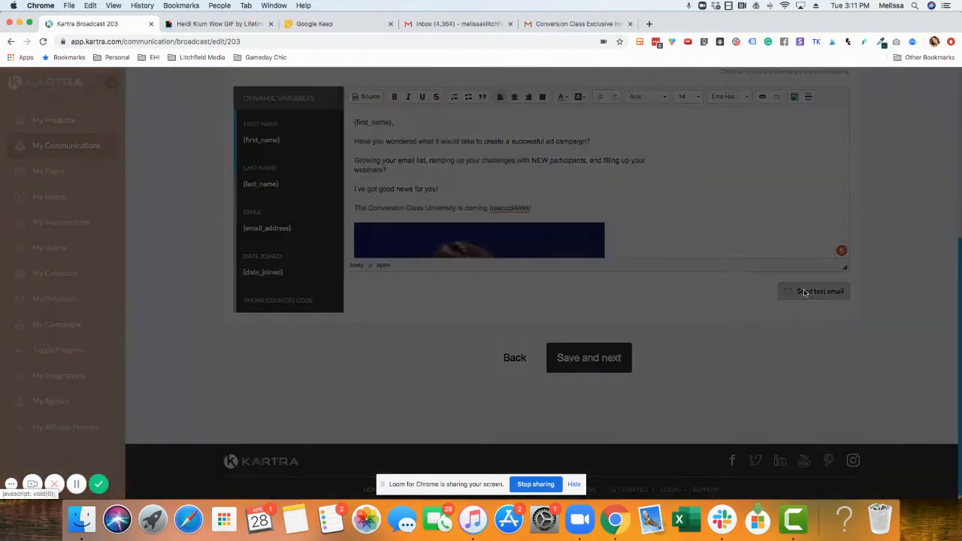
pyautogui.click(819, 292)
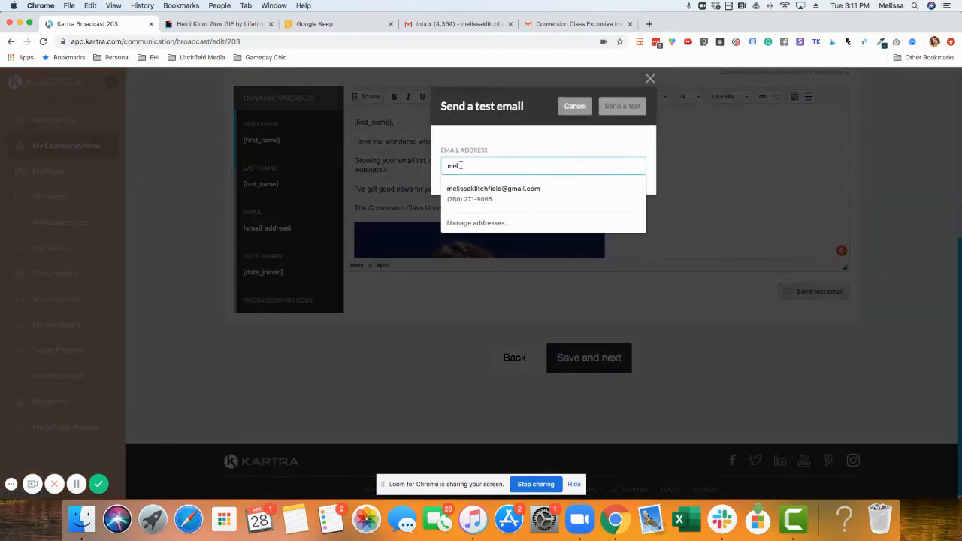
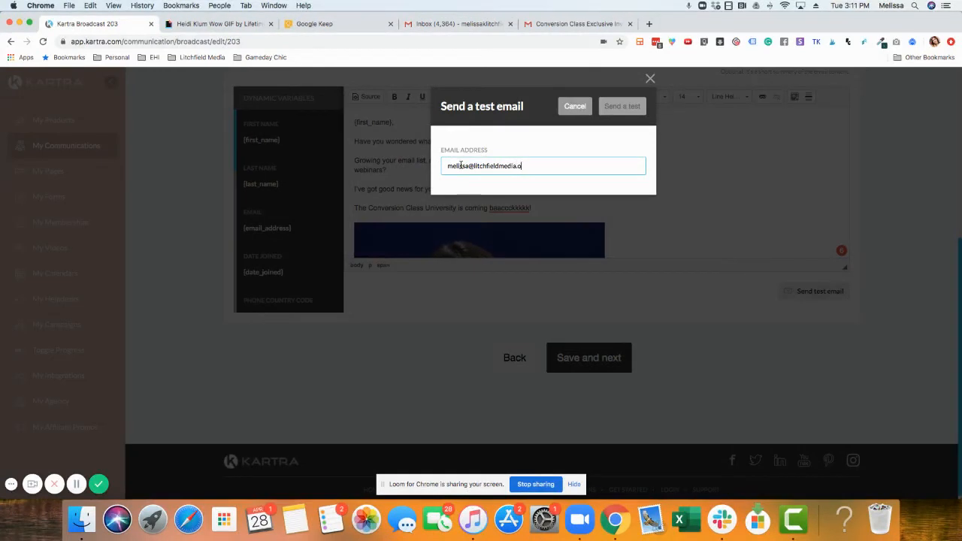
pyautogui.click(622, 105)
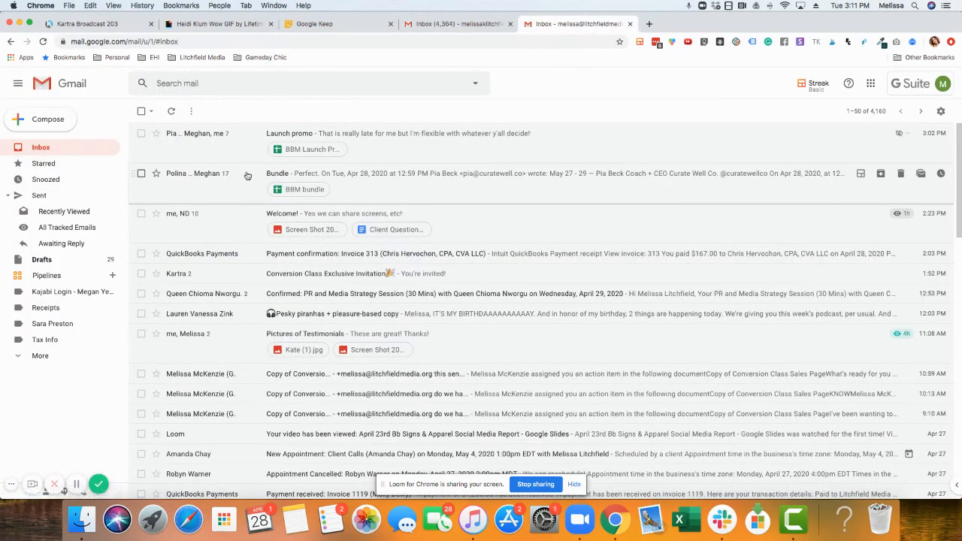
# - Refresh Gmail, open the new Kartra test email and confirm the Wow GIF shows in its body
pyautogui.click(42, 42)
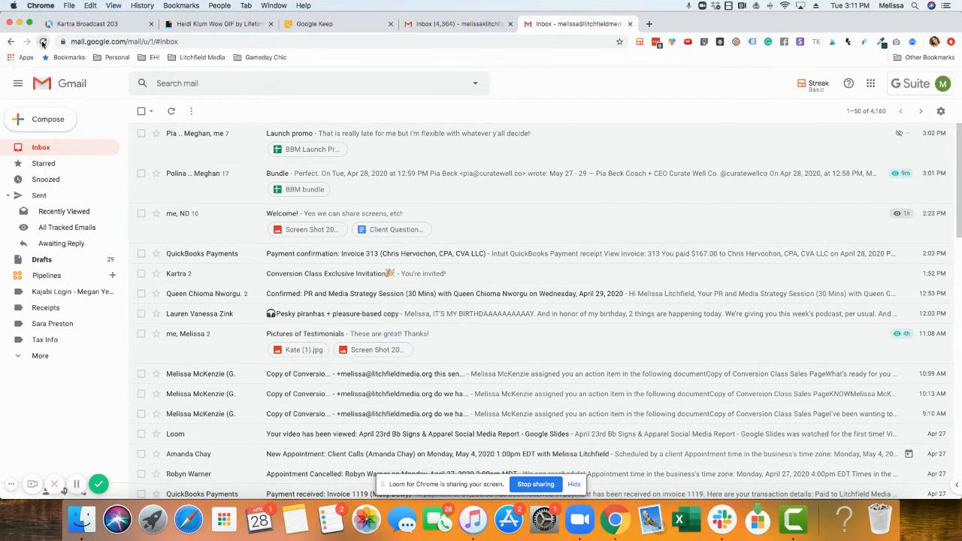
pyautogui.click(42, 42)
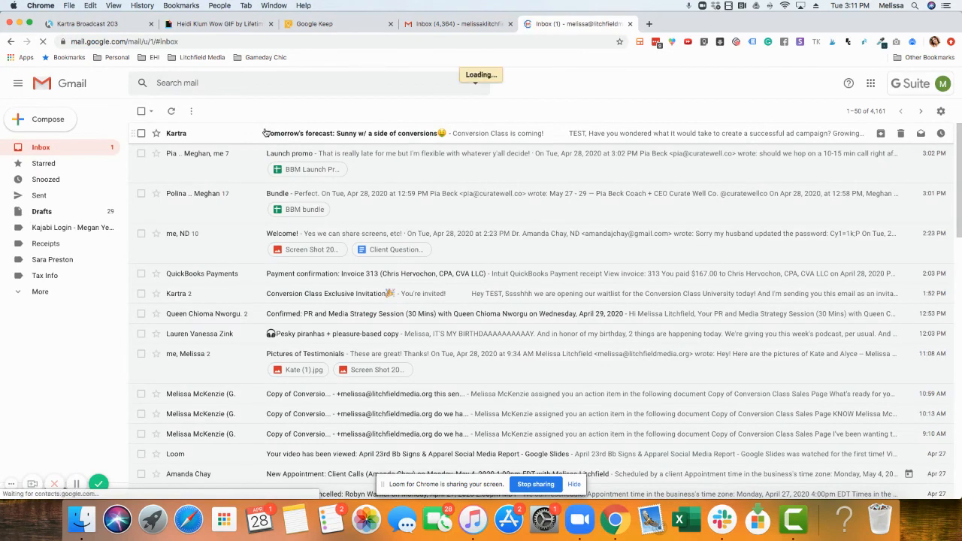
pyautogui.click(353, 133)
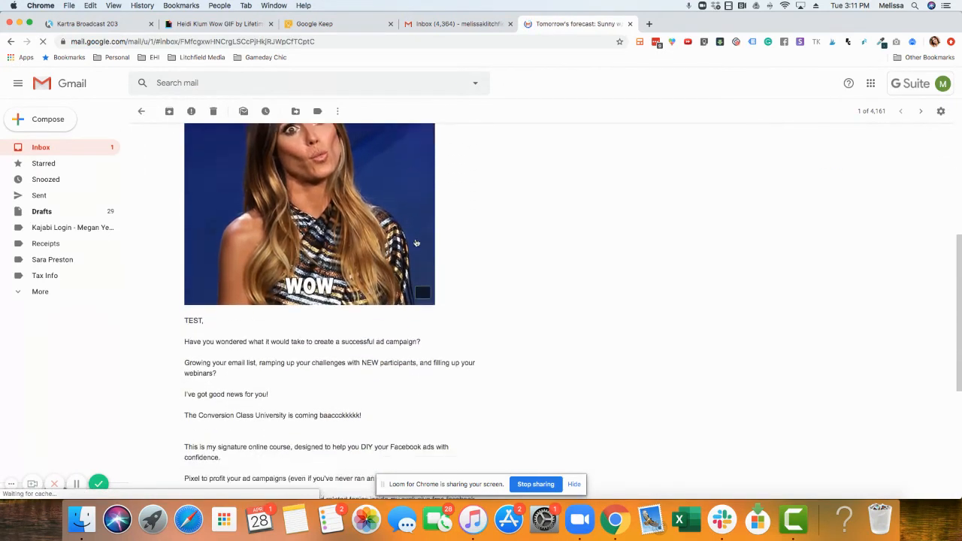
pyautogui.scroll(-3)
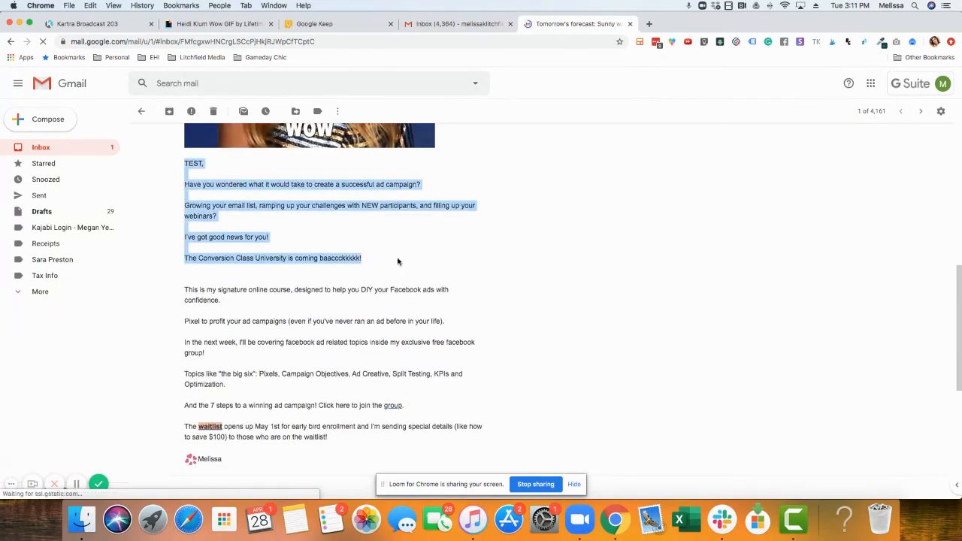
pyautogui.scroll(3)
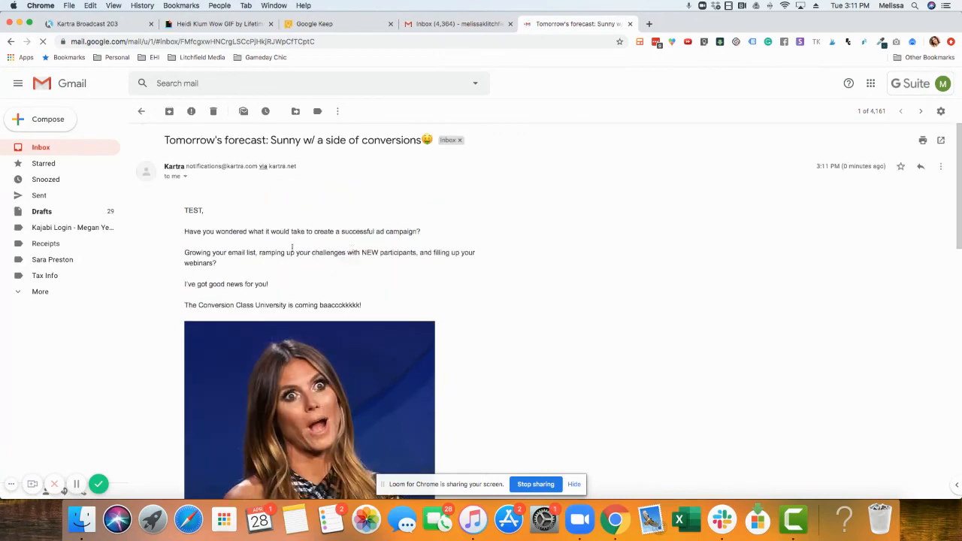
pyautogui.scroll(-3)
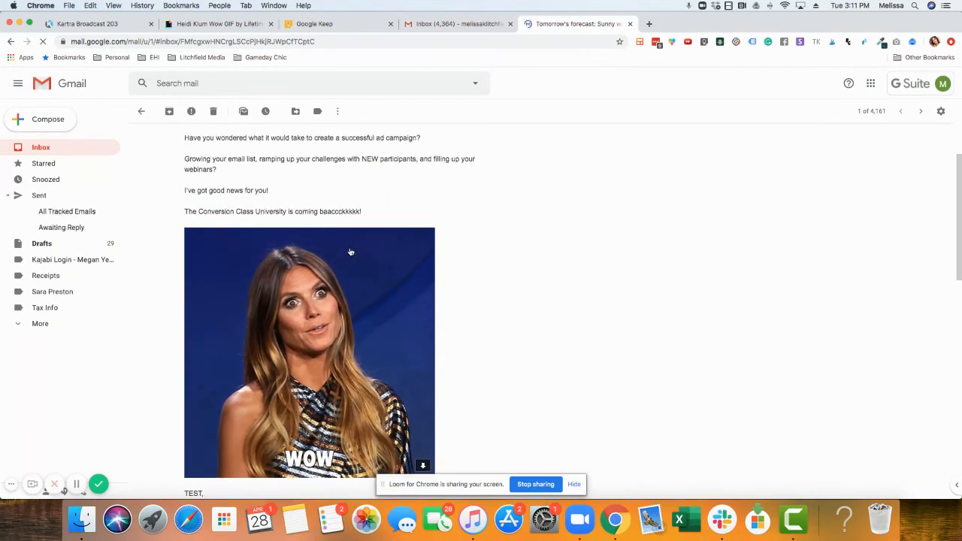
pyautogui.scroll(-3)
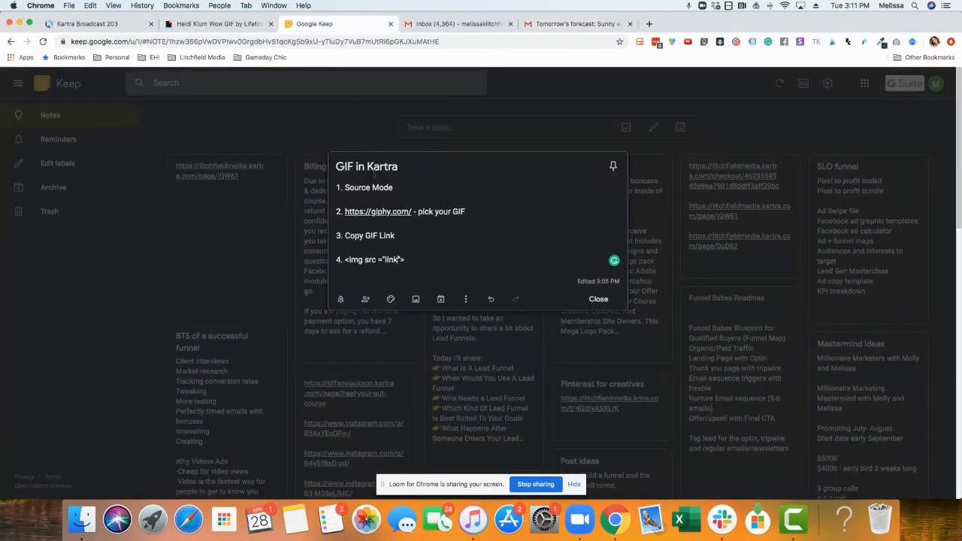
# - Reopen the 'GIF in Kartra' note with its four embedding steps in Google Keep
pyautogui.doubleClick(367, 166)
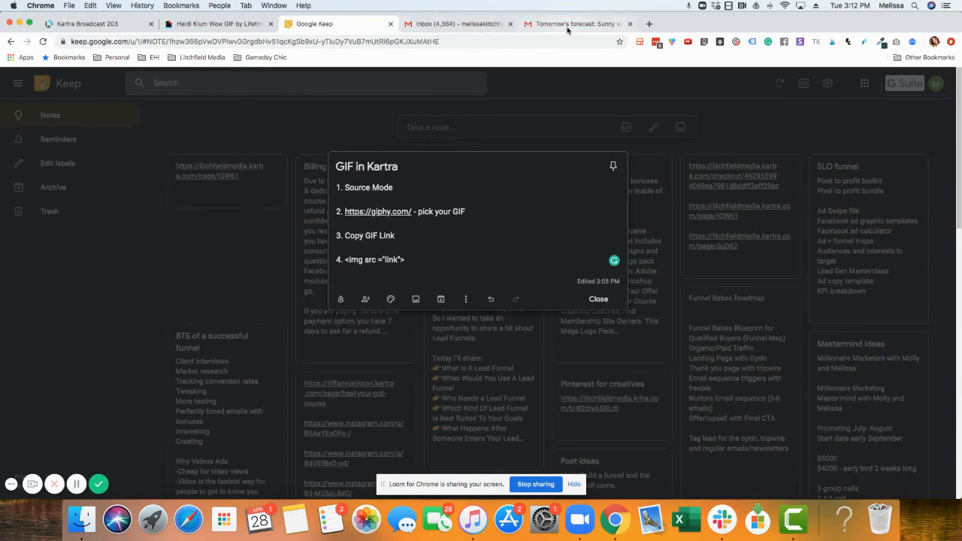
pyautogui.moveTo(124, 314)
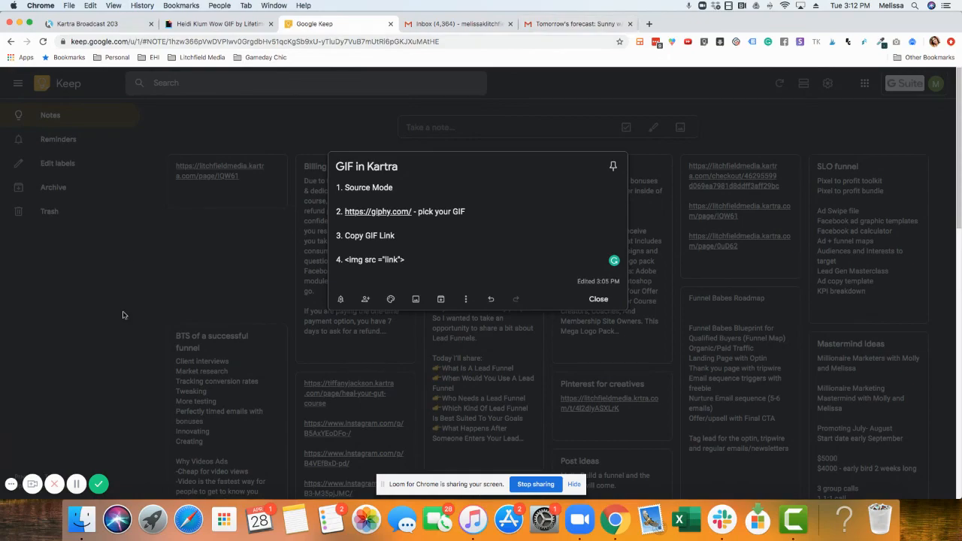